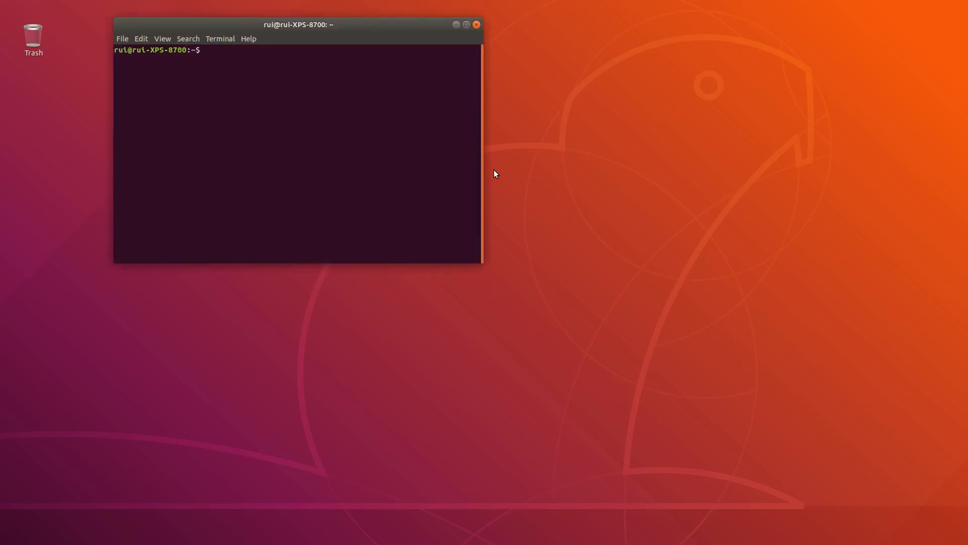
Step: Change to the ~/Code/JupyterLab/demo folder in Terminal and launch jupyter lab
{"action": "type", "text": "cd"}
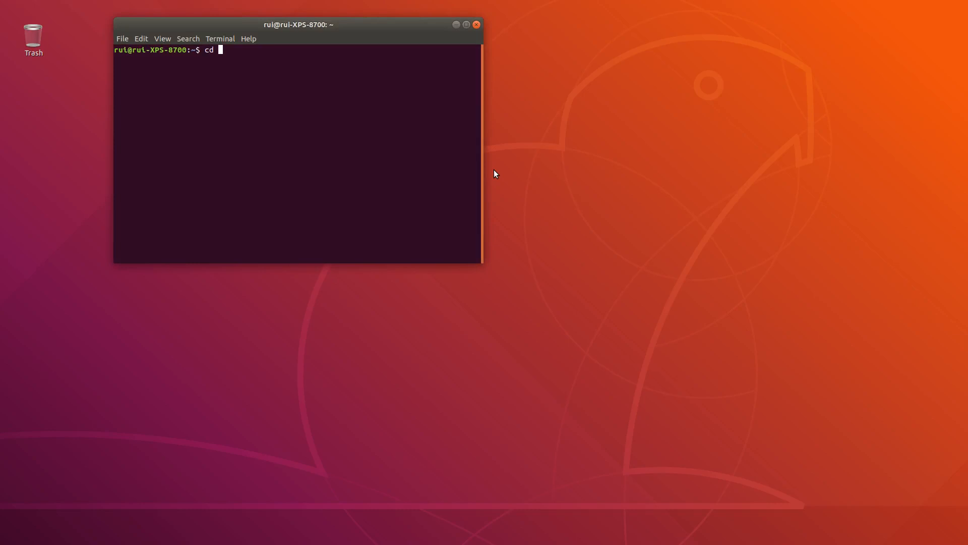
{"action": "type", "text": "~/Code/"}
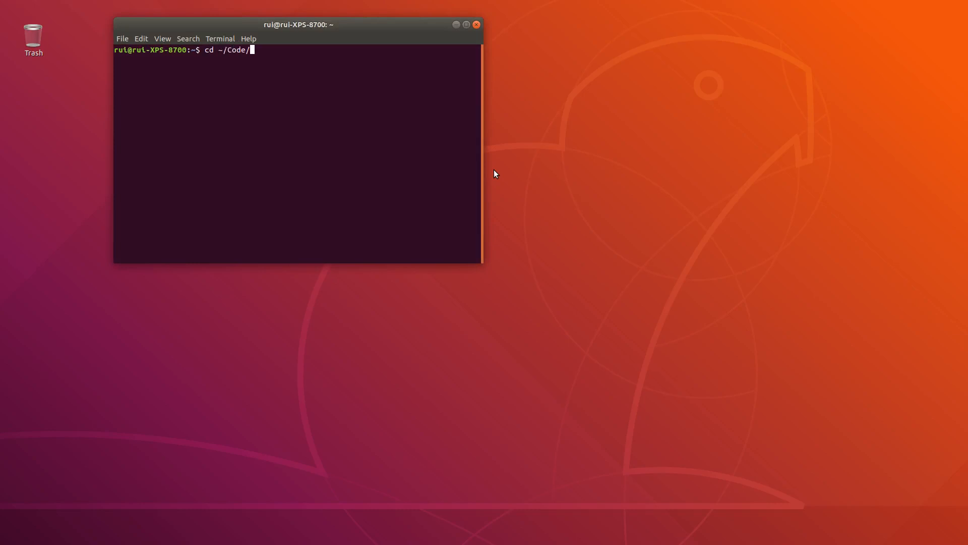
{"action": "type", "text": "JupyterLab/demo"}
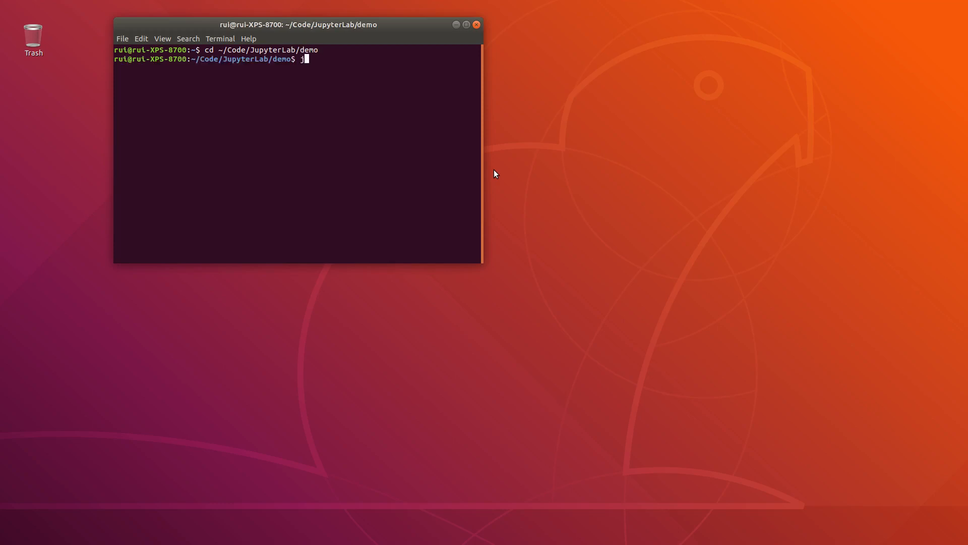
{"action": "key", "text": "Return"}
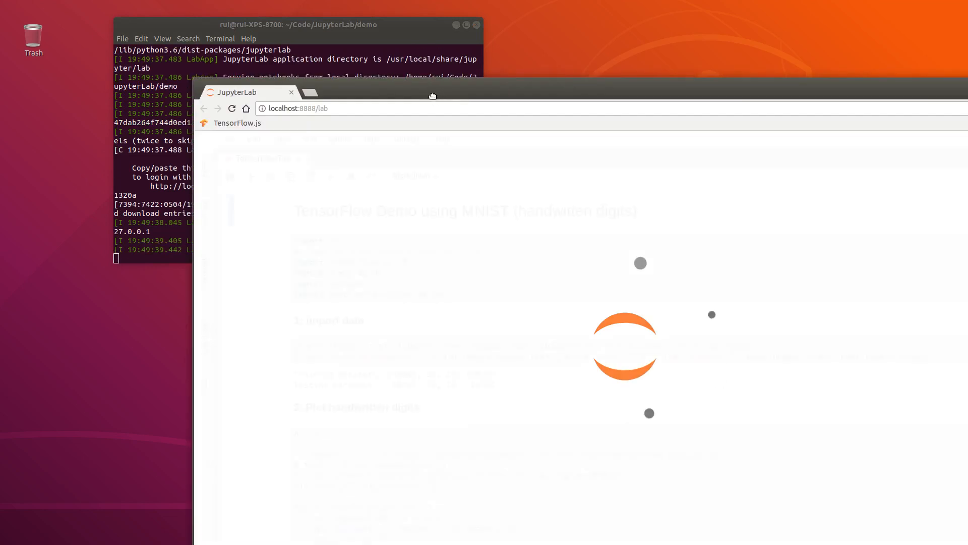
Step: Go fullscreen and re-run the imports, data-loading and training-digit plotting cells
{"action": "key", "text": "f11"}
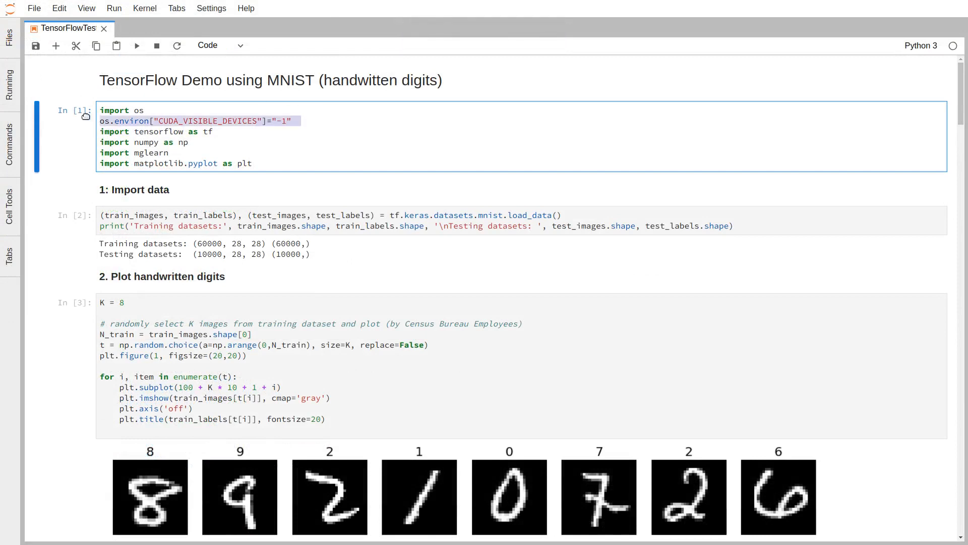
{"action": "left_click", "coordinate": [303, 143]}
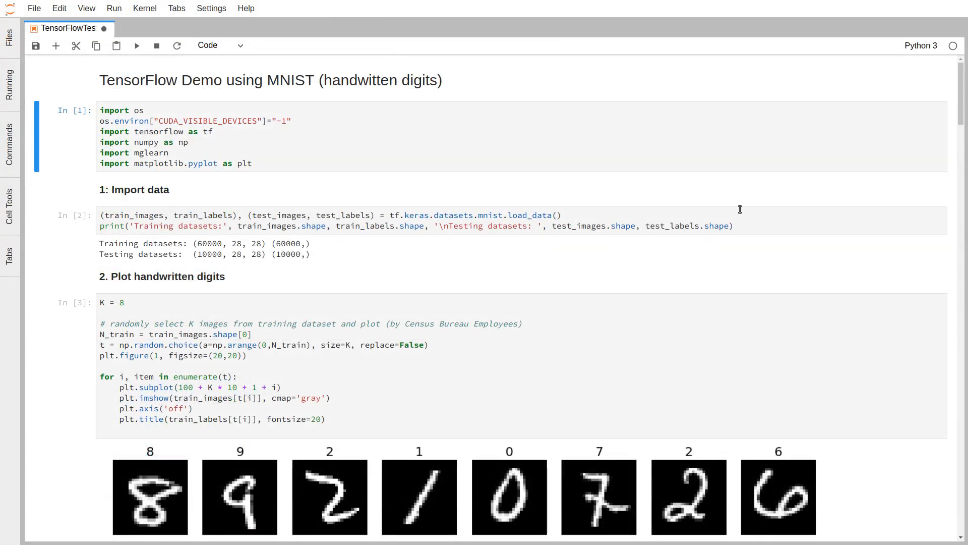
{"action": "left_click", "coordinate": [137, 45]}
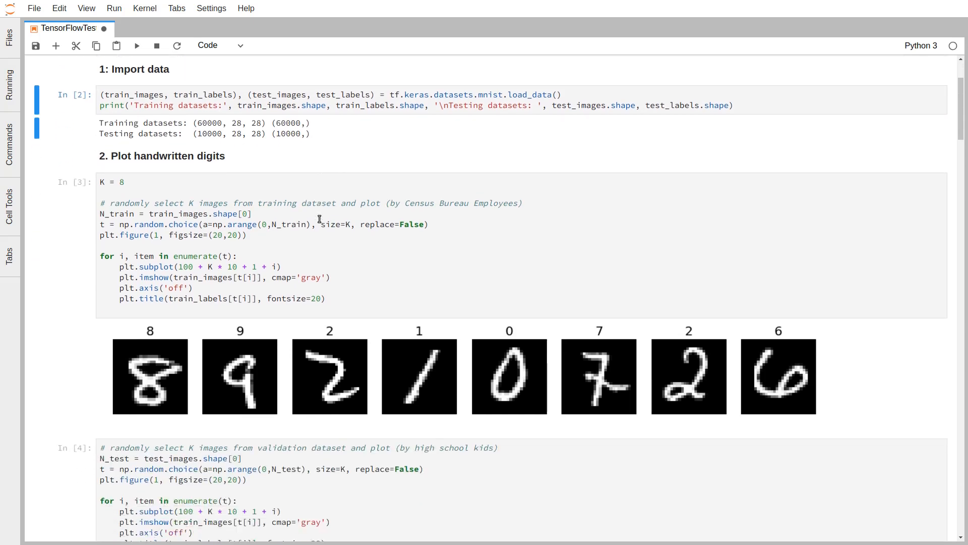
{"action": "left_click", "coordinate": [136, 45]}
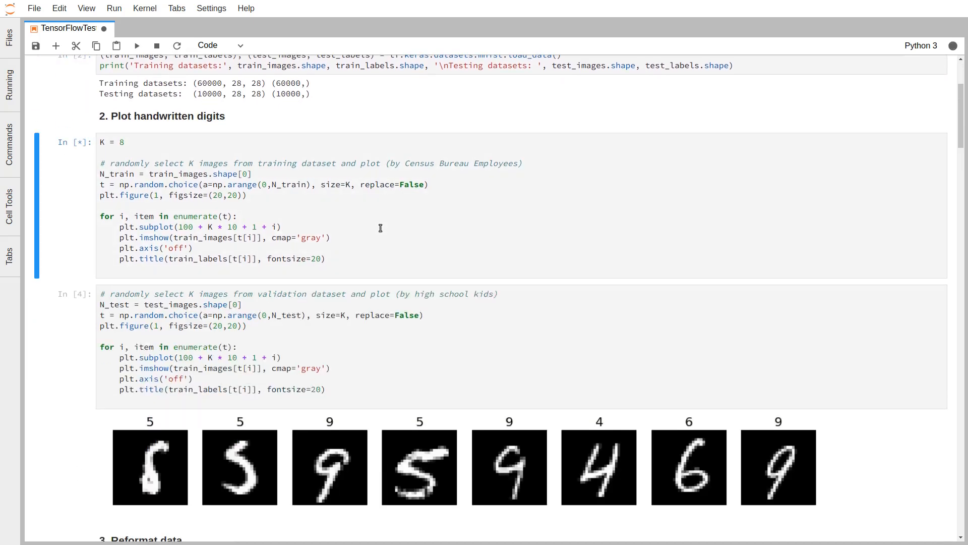
Step: Re-run the training-digit plotting cell repeatedly for fresh random eight-digit samples
{"action": "left_click", "coordinate": [136, 45]}
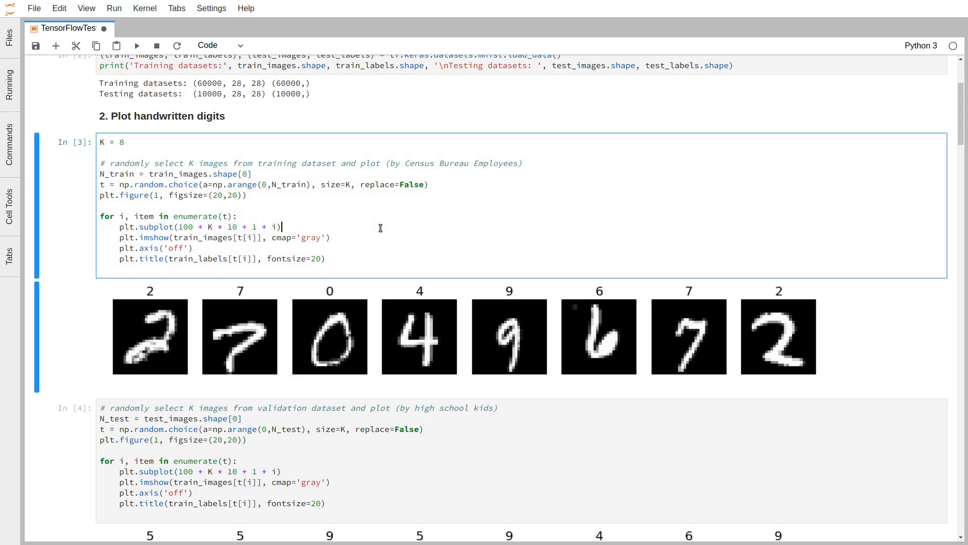
{"action": "left_click", "coordinate": [137, 45]}
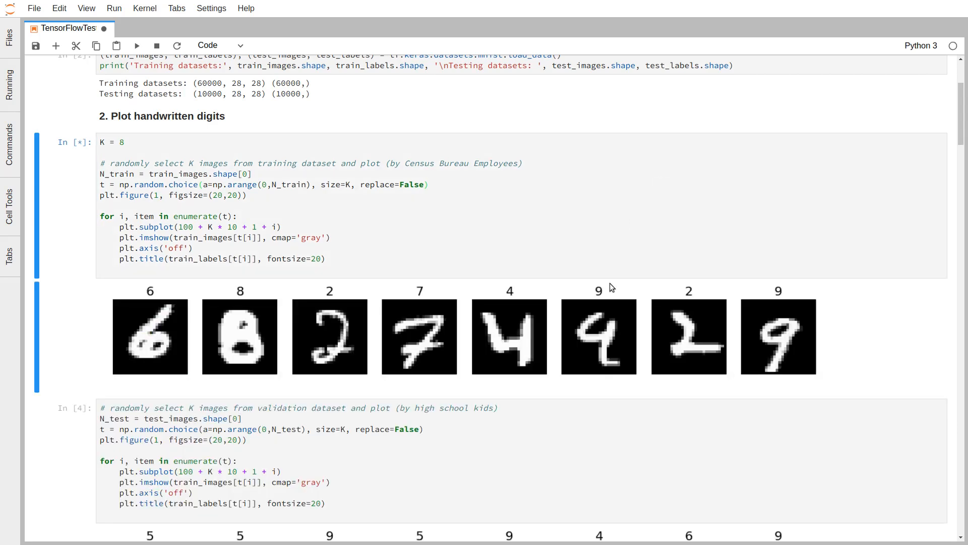
{"action": "mouse_move", "coordinate": [533, 383]}
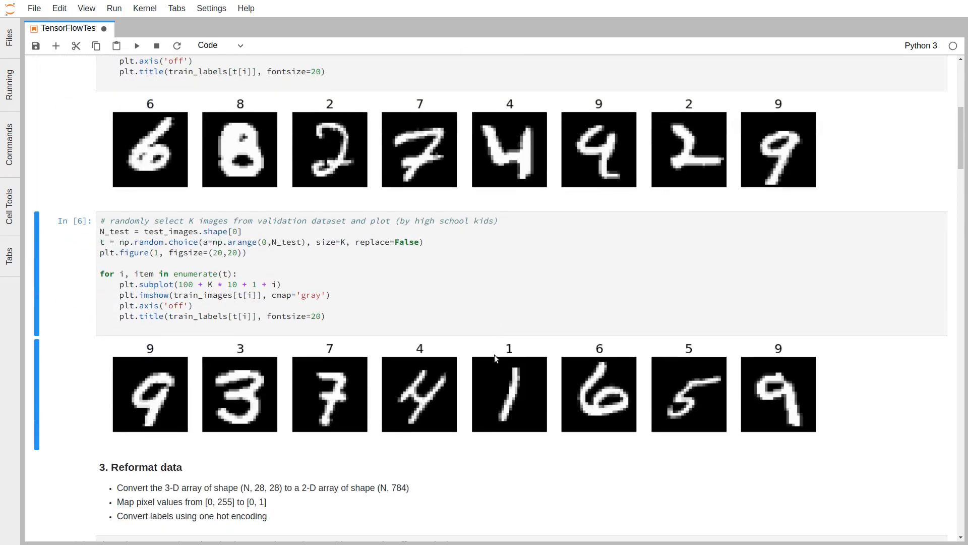
Step: Re-run the validation-digit plotting cell until it shows 2 2 8 7 5 9 0 4
{"action": "left_click", "coordinate": [501, 267]}
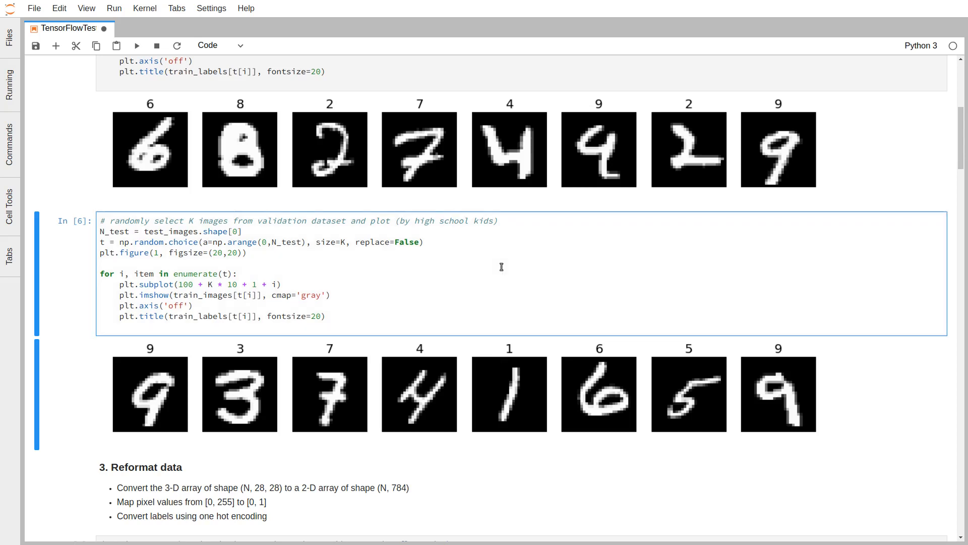
{"action": "left_click", "coordinate": [137, 45]}
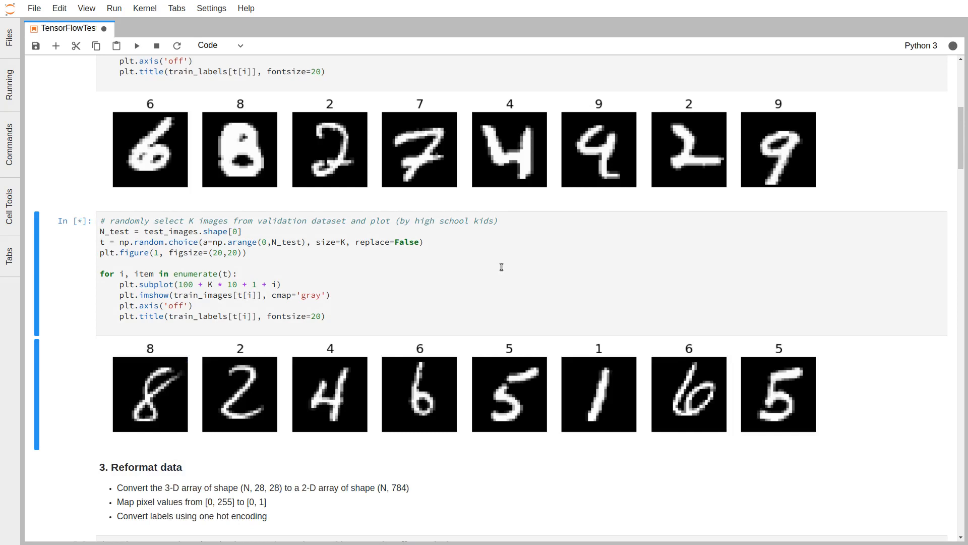
{"action": "left_click", "coordinate": [137, 45]}
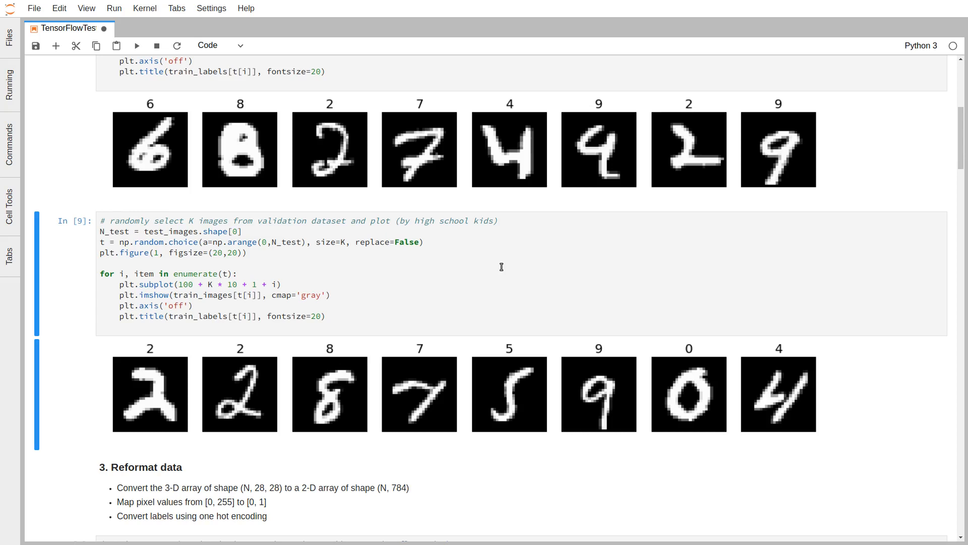
{"action": "mouse_move", "coordinate": [520, 242]}
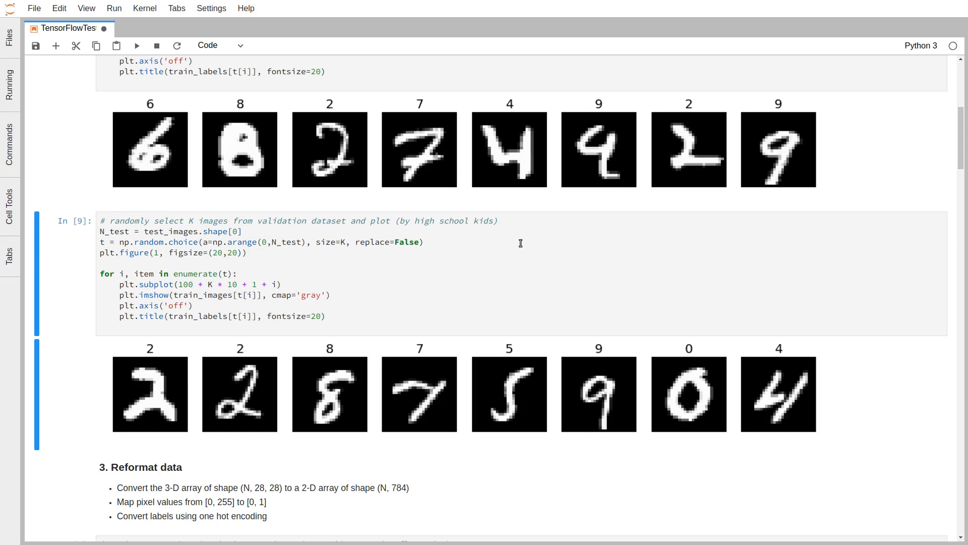
Step: Re-run the section 3 reformat cell, giving shapes (60000, 784) and (10000, 784)
{"action": "scroll", "scroll_direction": "down", "scroll_amount": 3}
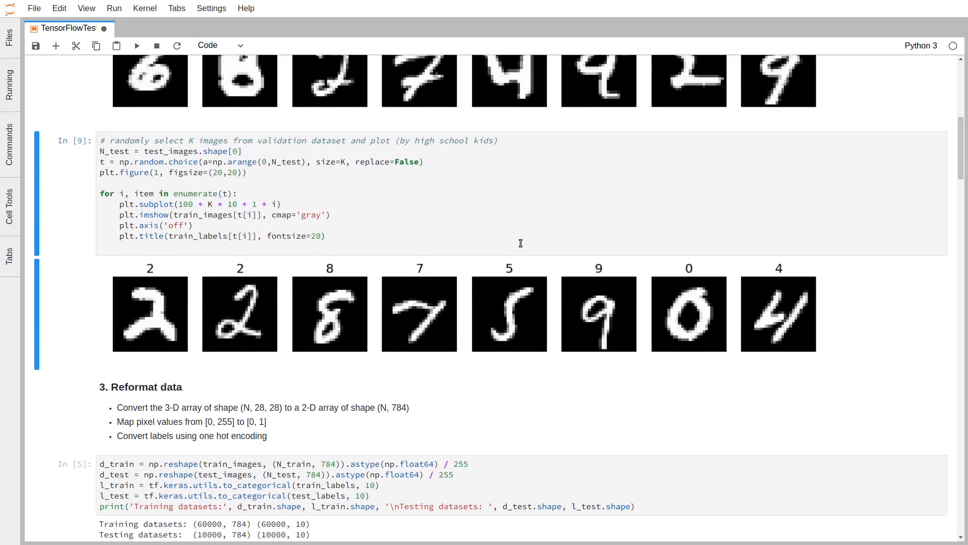
{"action": "scroll", "scroll_direction": "down", "scroll_amount": 3}
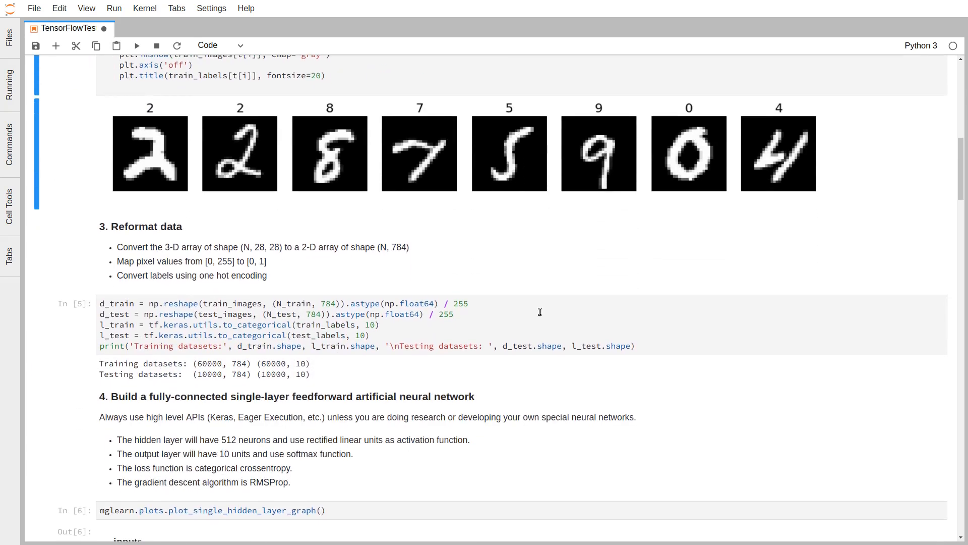
{"action": "left_click", "coordinate": [454, 314]}
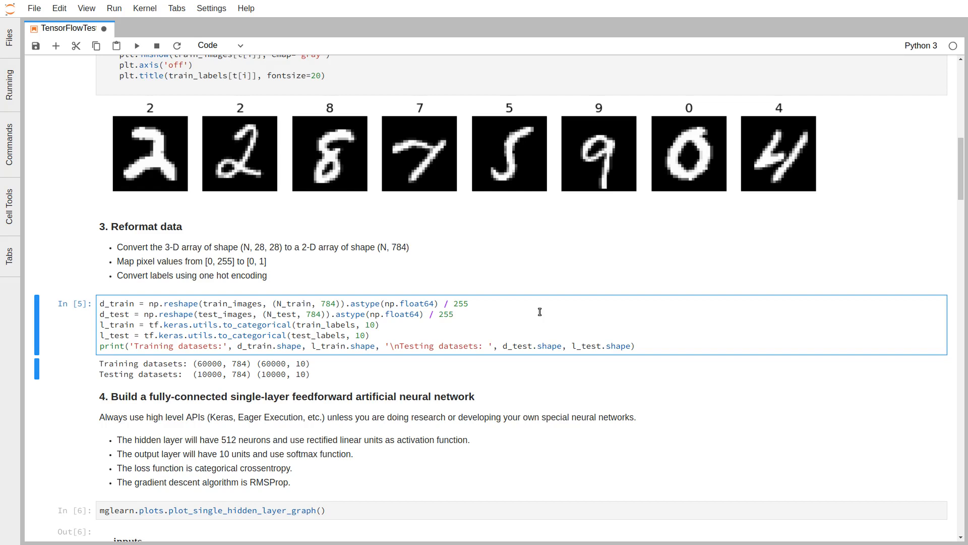
{"action": "mouse_move", "coordinate": [134, 115]}
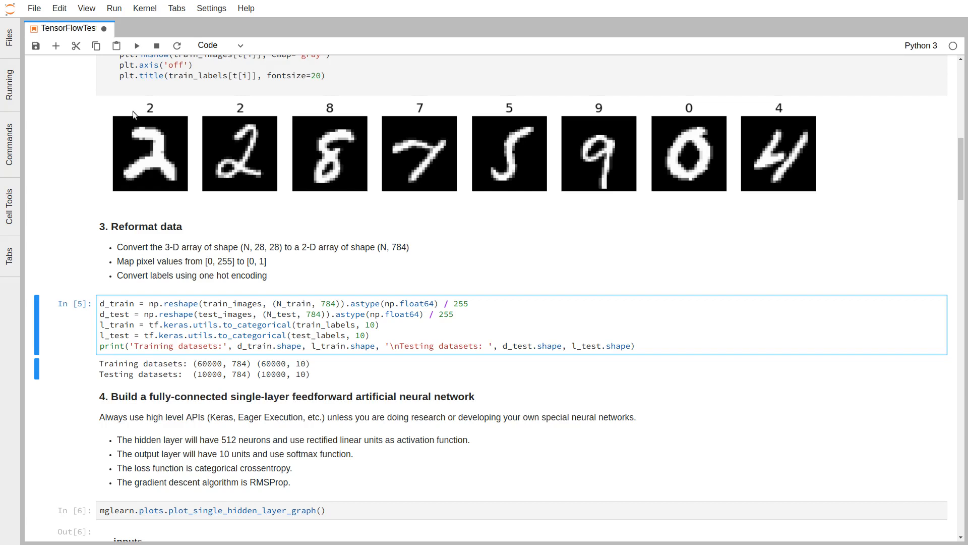
{"action": "mouse_move", "coordinate": [143, 117]}
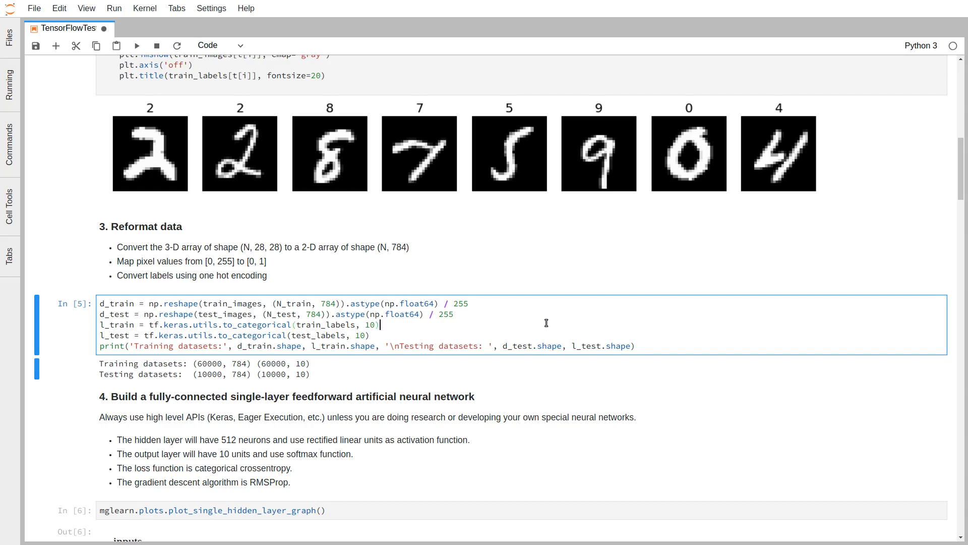
{"action": "left_click", "coordinate": [137, 45]}
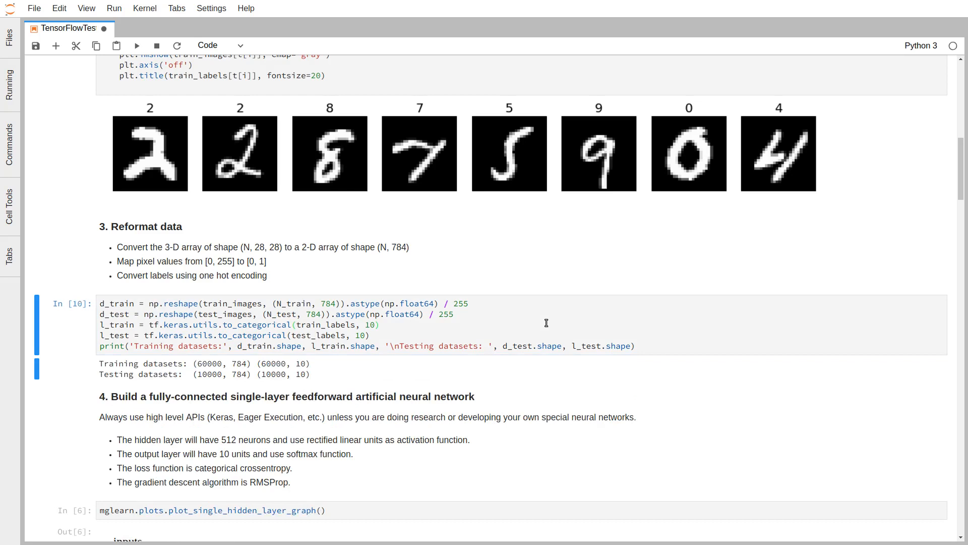
Step: Re-run the plot_single_hidden_layer_graph cell to redraw the network diagram
{"action": "scroll", "scroll_direction": "down", "scroll_amount": 3}
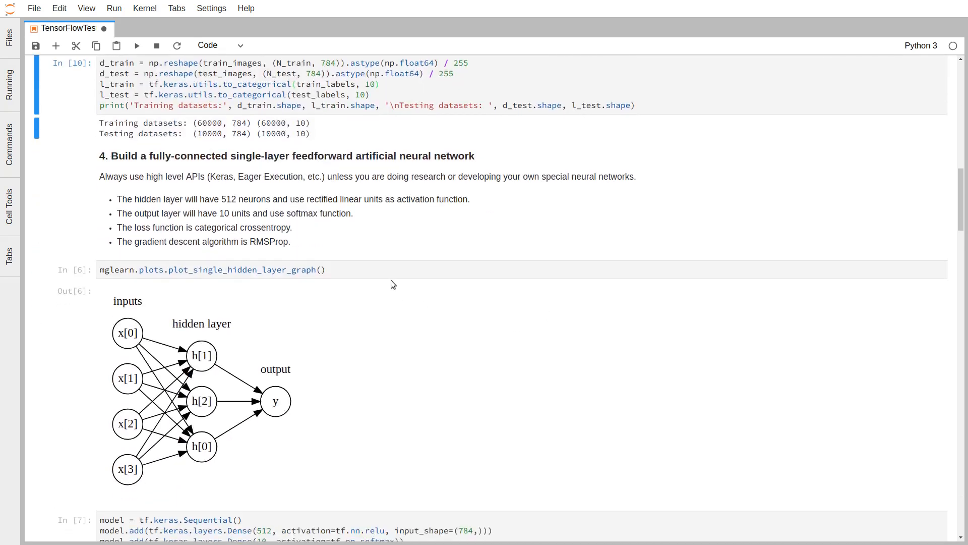
{"action": "left_click", "coordinate": [383, 269]}
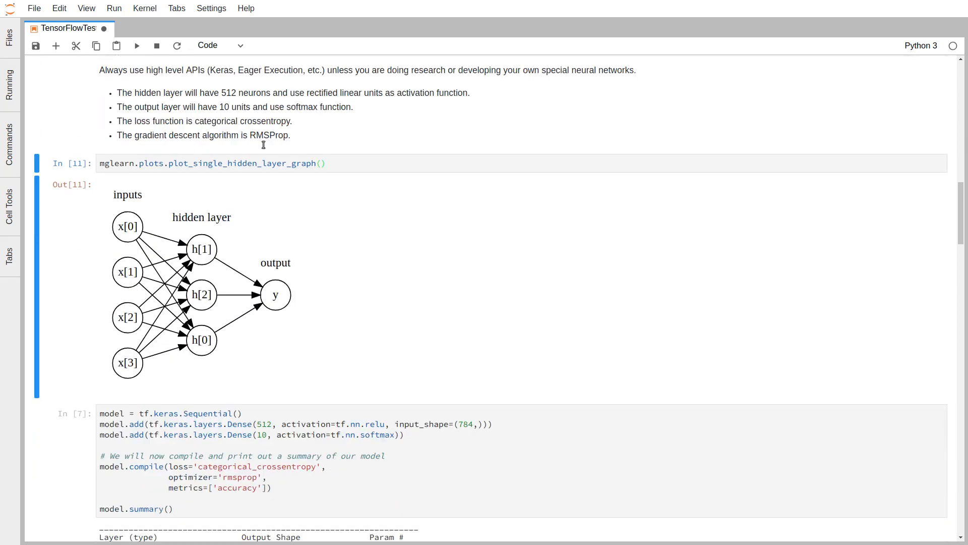
{"action": "mouse_move", "coordinate": [264, 113]}
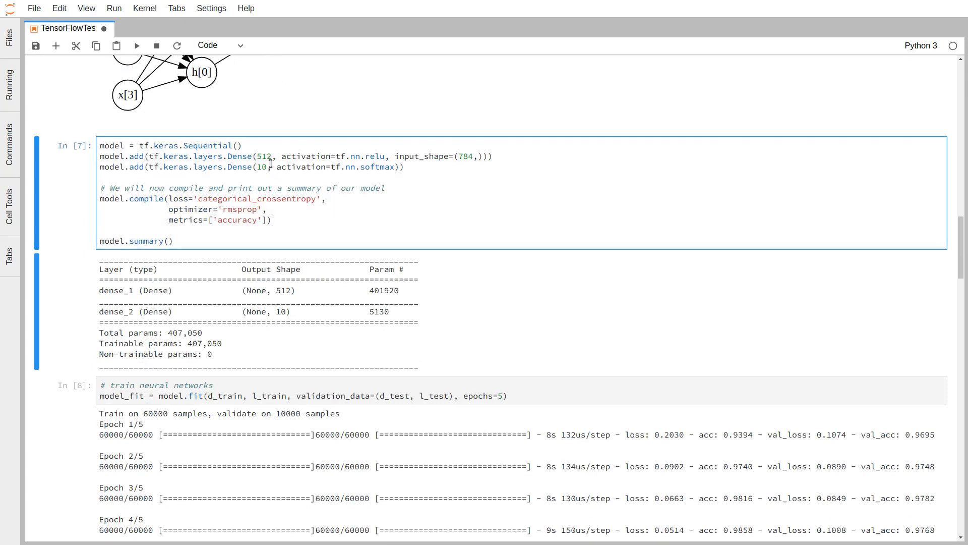
{"action": "mouse_move", "coordinate": [435, 175]}
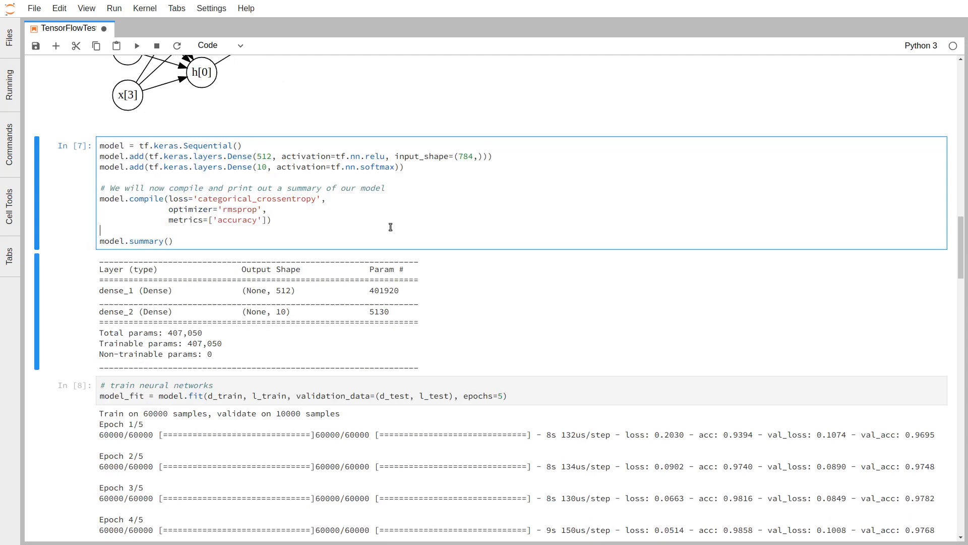
{"action": "mouse_move", "coordinate": [233, 219]}
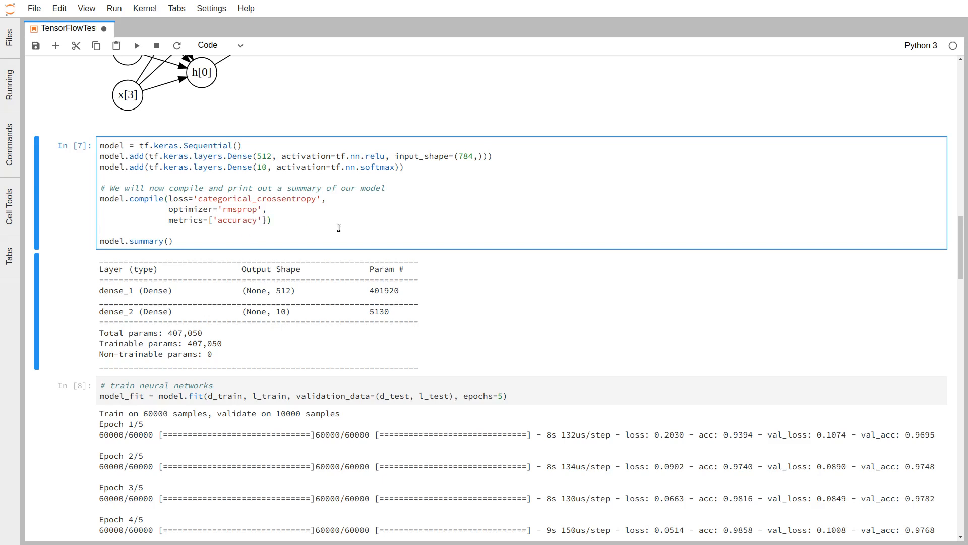
Step: Finish 5 training epochs (about 0.978 validation accuracy) and replot the loss history
{"action": "scroll", "scroll_direction": "down", "scroll_amount": 3}
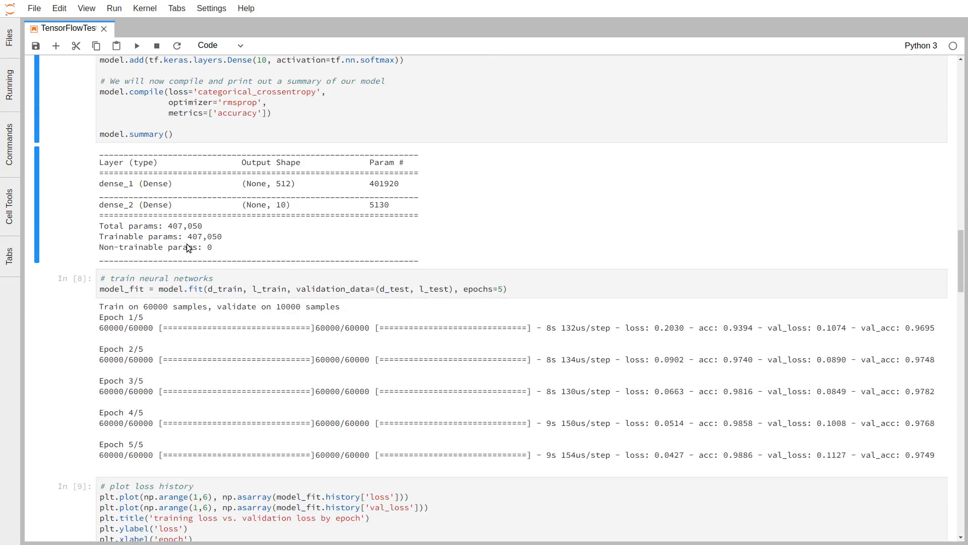
{"action": "left_click", "coordinate": [608, 282]}
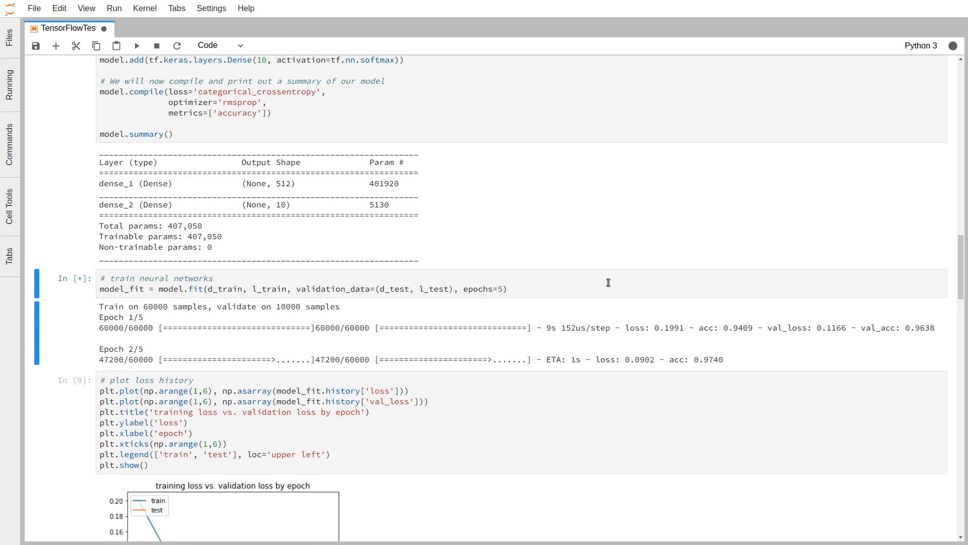
{"action": "mouse_move", "coordinate": [520, 473]}
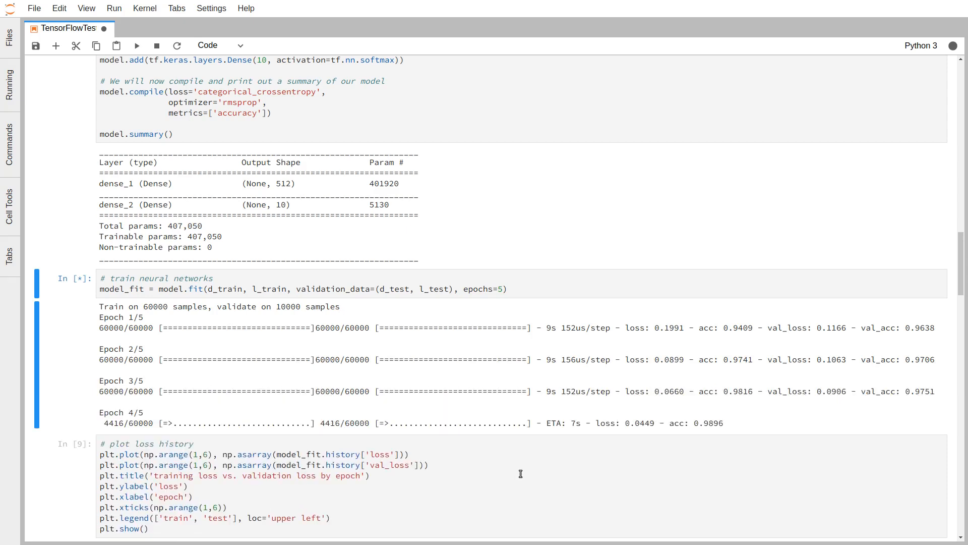
{"action": "scroll", "scroll_direction": "down", "scroll_amount": 3}
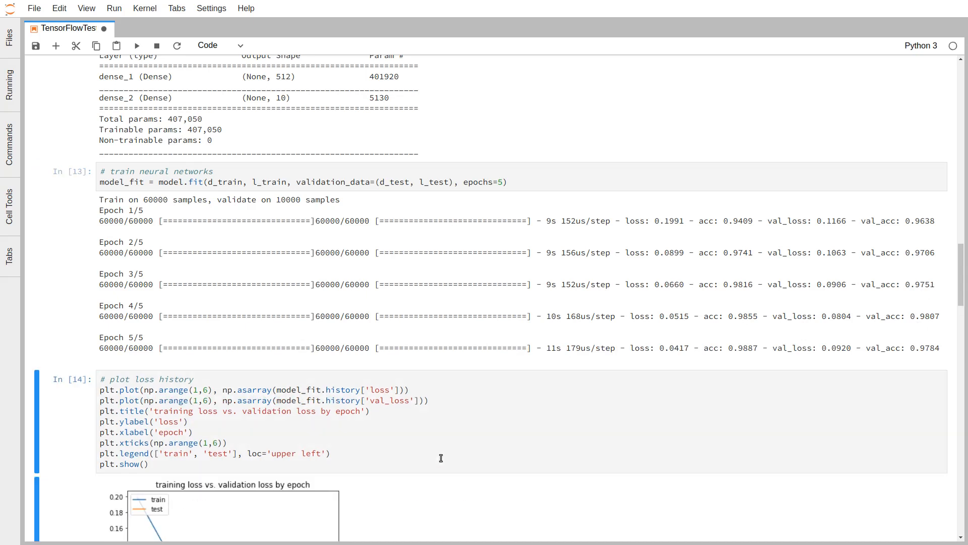
{"action": "scroll", "scroll_direction": "down", "scroll_amount": 3}
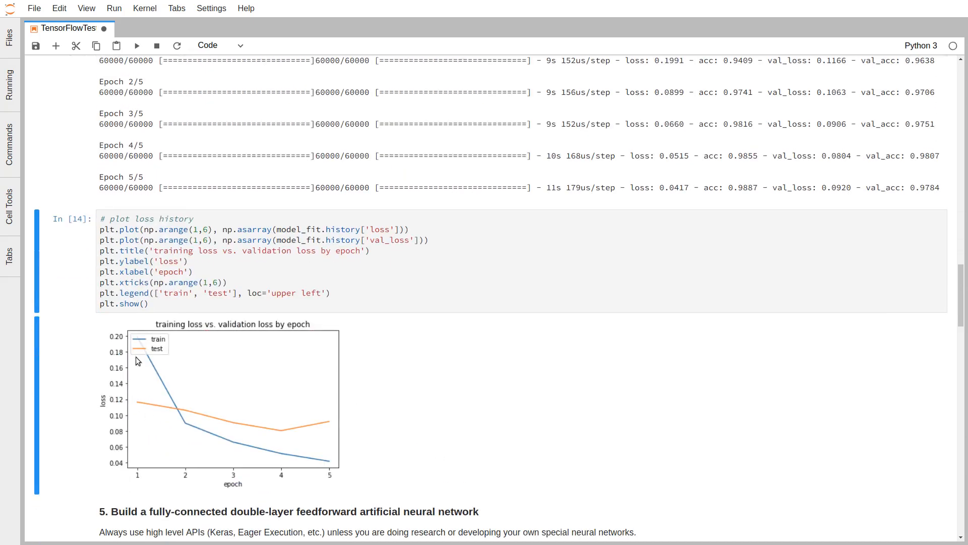
{"action": "mouse_move", "coordinate": [97, 404]}
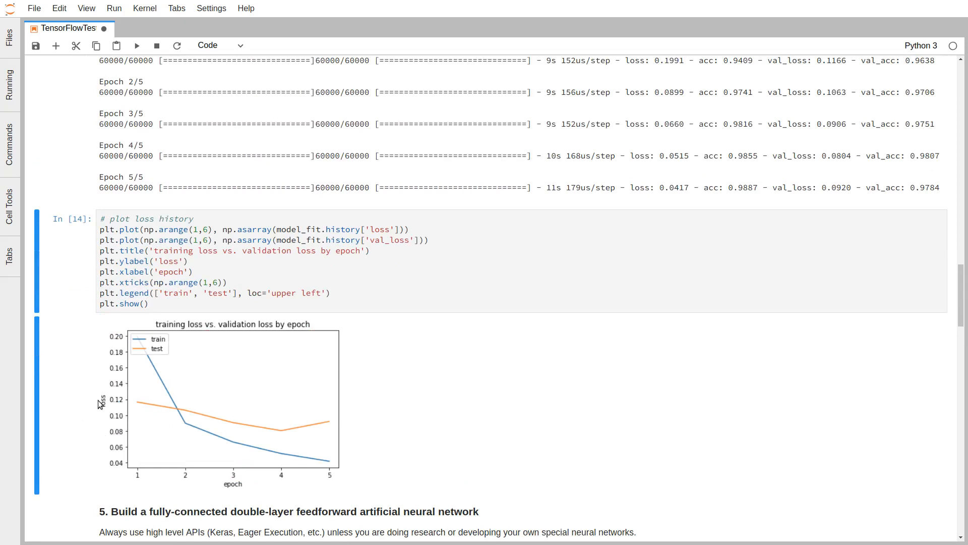
{"action": "mouse_move", "coordinate": [284, 430]}
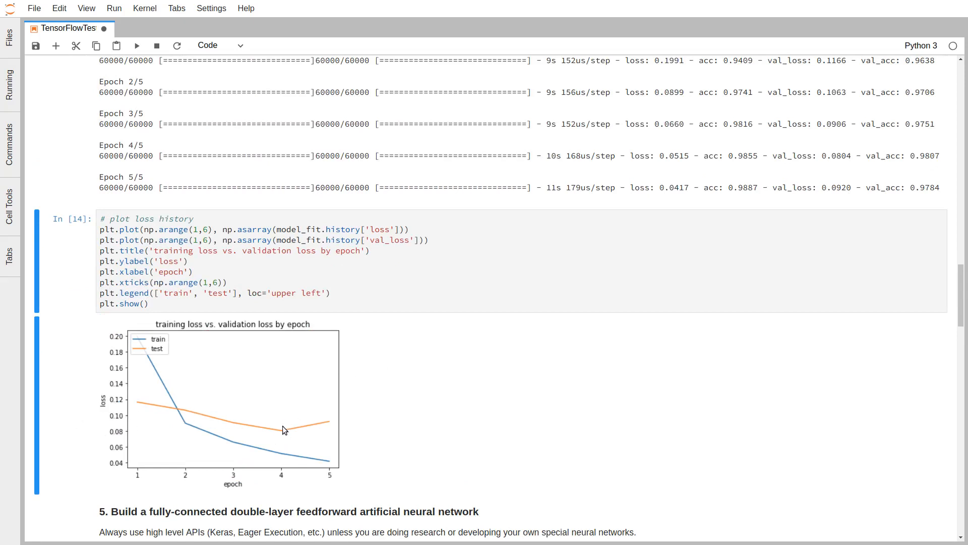
{"action": "mouse_move", "coordinate": [107, 359]}
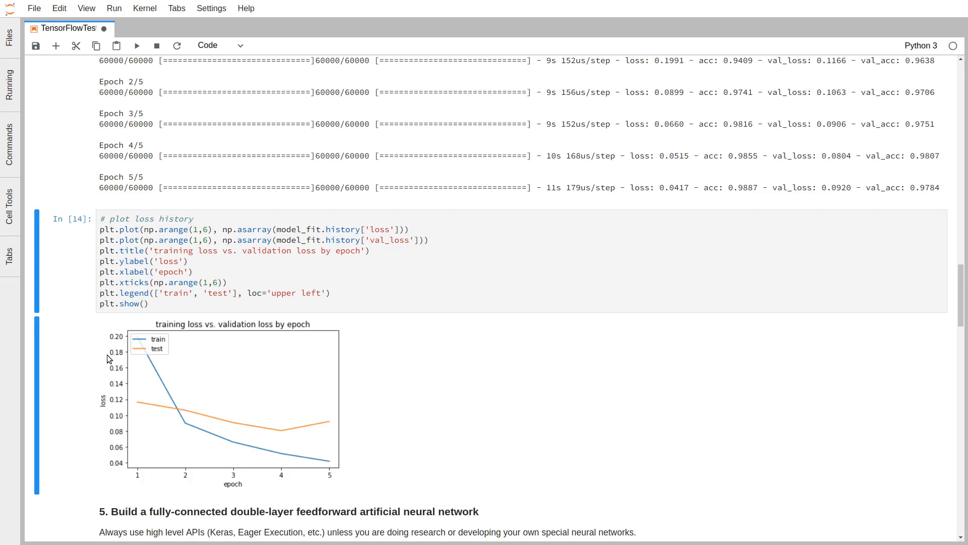
{"action": "mouse_move", "coordinate": [208, 431]}
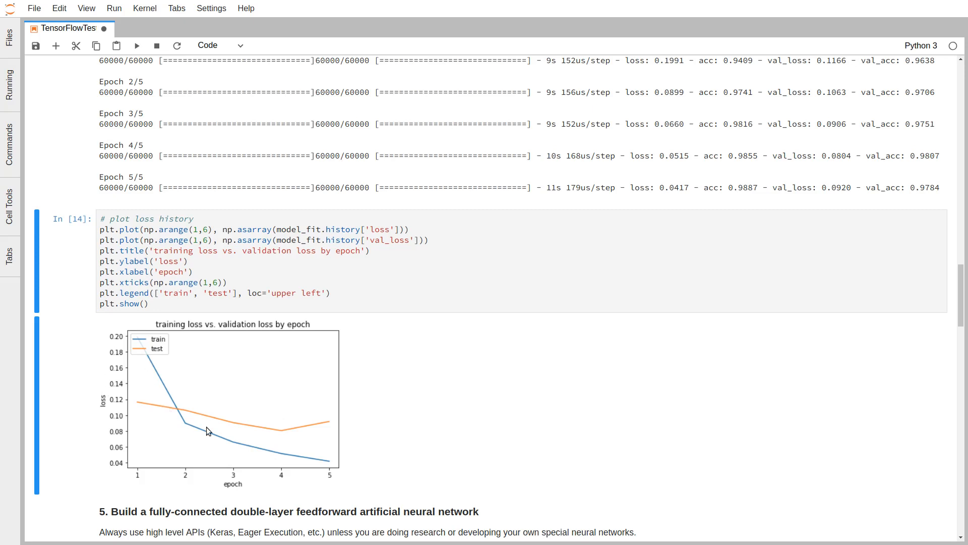
{"action": "mouse_move", "coordinate": [320, 456]}
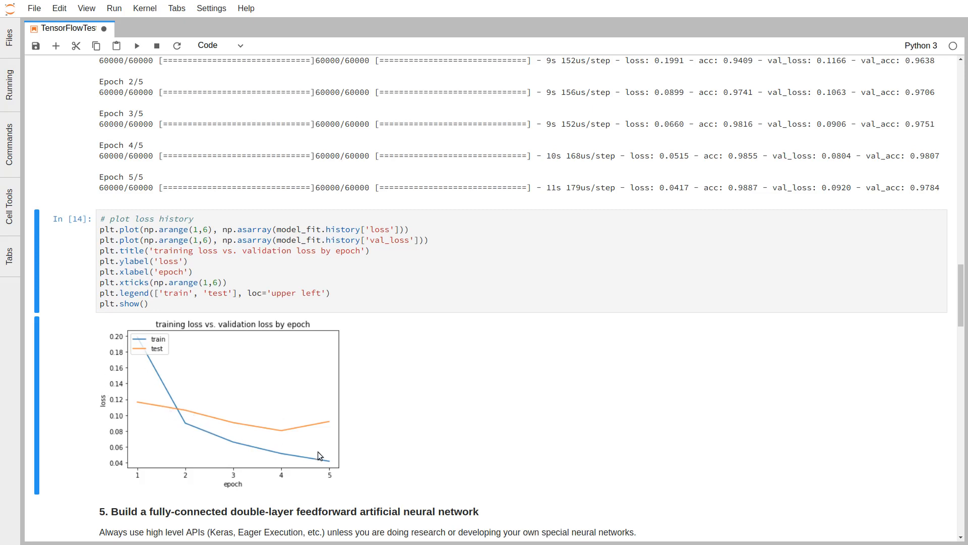
{"action": "mouse_move", "coordinate": [482, 397]}
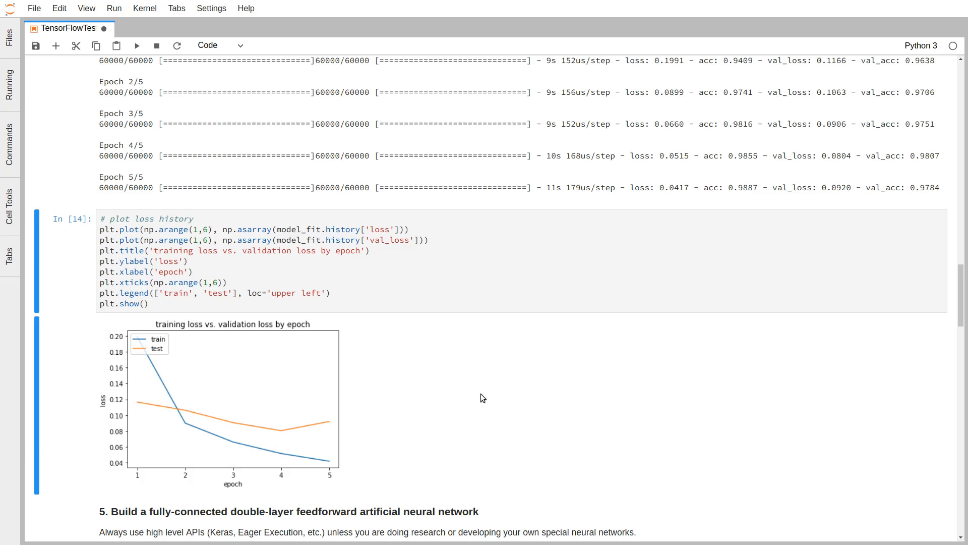
Step: Redraw the two-hidden-layer diagram and rebuild the Sequential model with 118,282 parameters
{"action": "scroll", "scroll_direction": "down", "scroll_amount": 3}
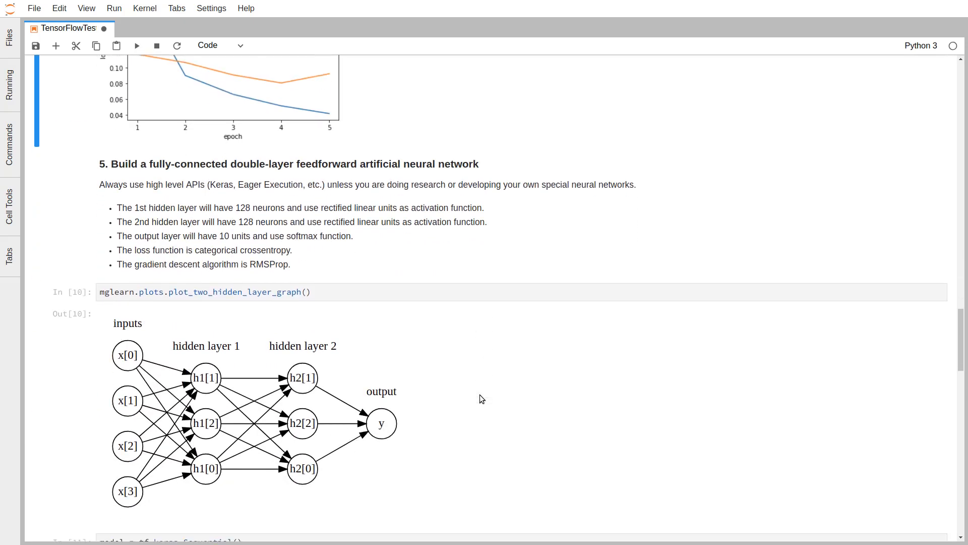
{"action": "left_click", "coordinate": [390, 292]}
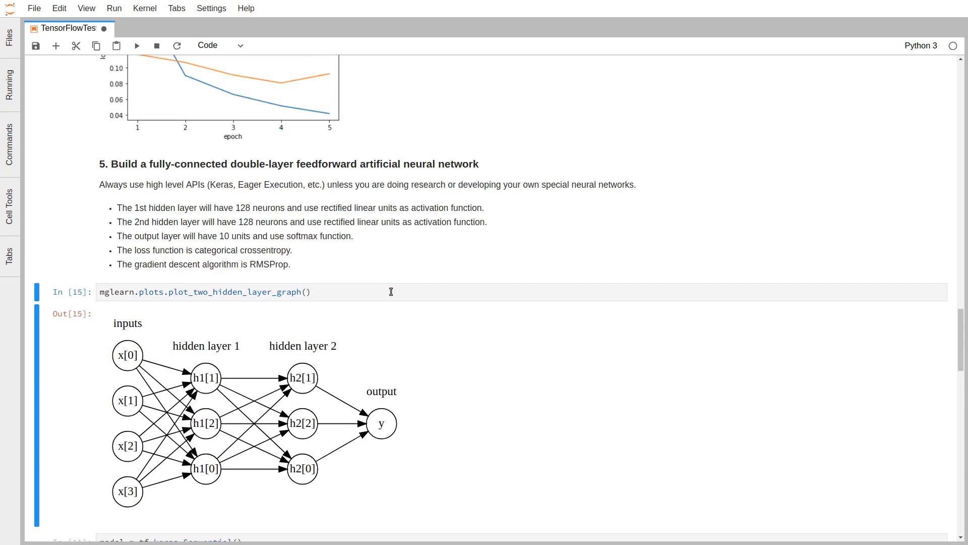
{"action": "scroll", "scroll_direction": "down", "scroll_amount": 3}
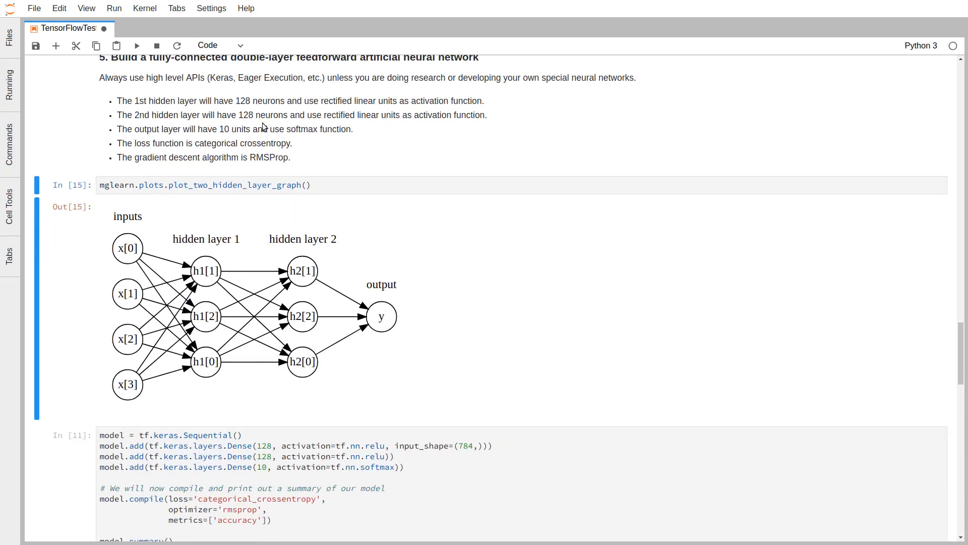
{"action": "scroll", "scroll_direction": "down", "scroll_amount": 3}
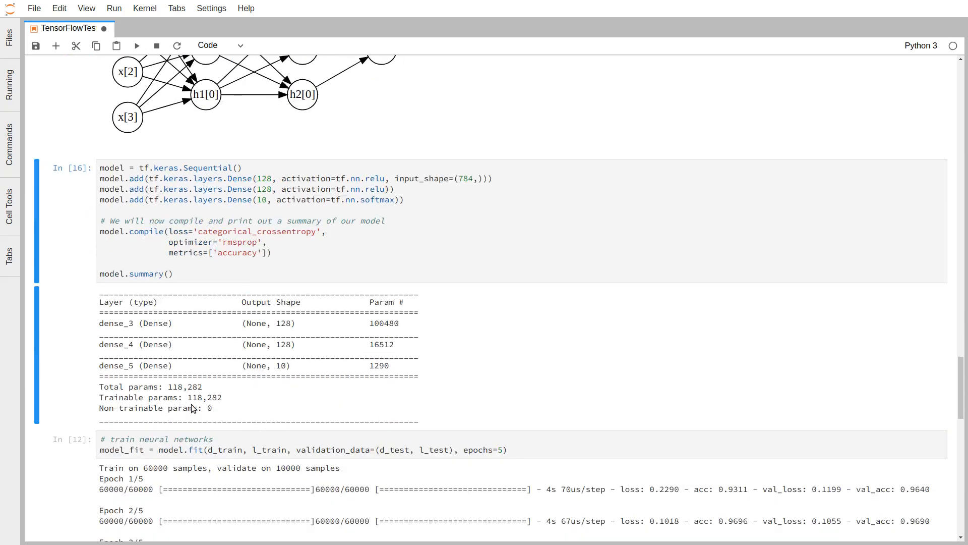
{"action": "mouse_move", "coordinate": [349, 415]}
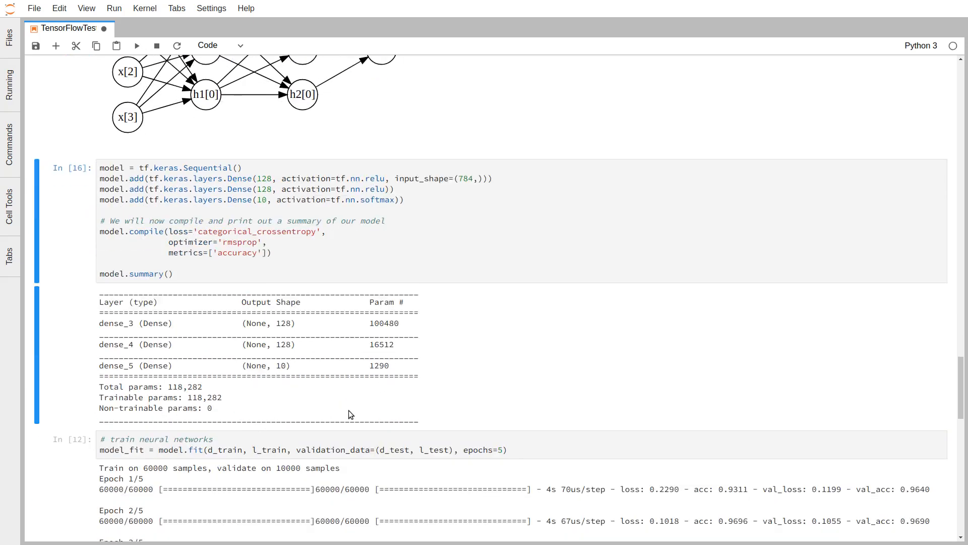
Step: Train the double-layer network for 5 epochs (about 0.971 validation accuracy) and replot loss
{"action": "scroll", "scroll_direction": "down", "scroll_amount": 3}
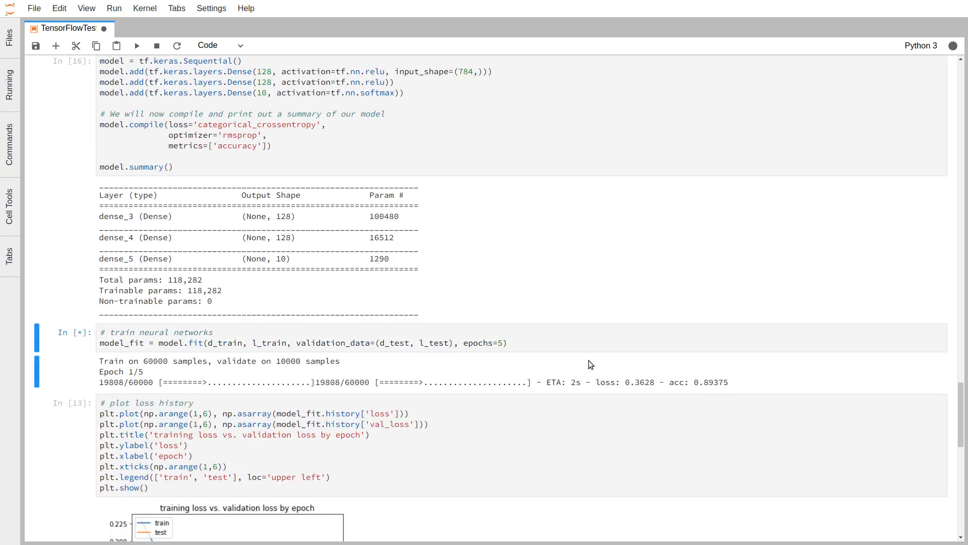
{"action": "scroll", "scroll_direction": "down", "scroll_amount": 3}
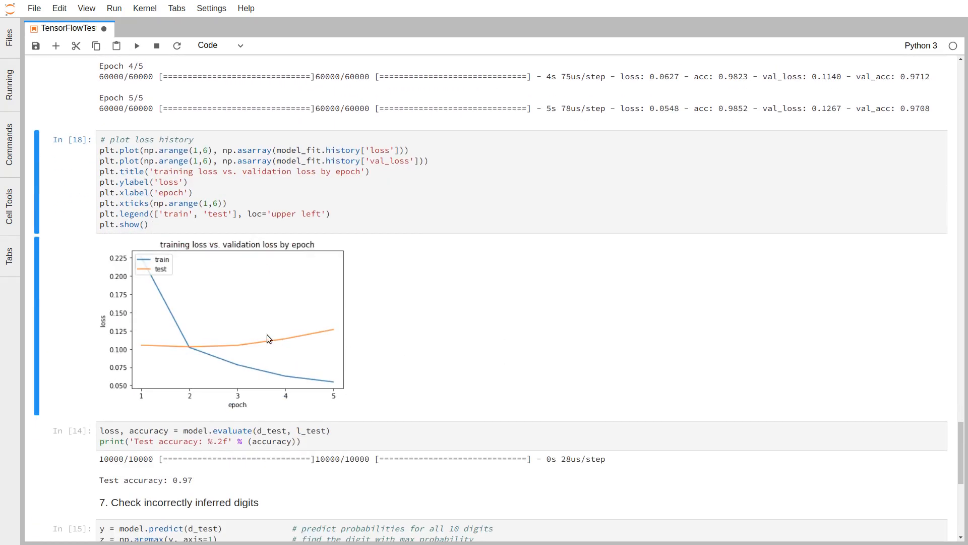
{"action": "mouse_move", "coordinate": [325, 340]}
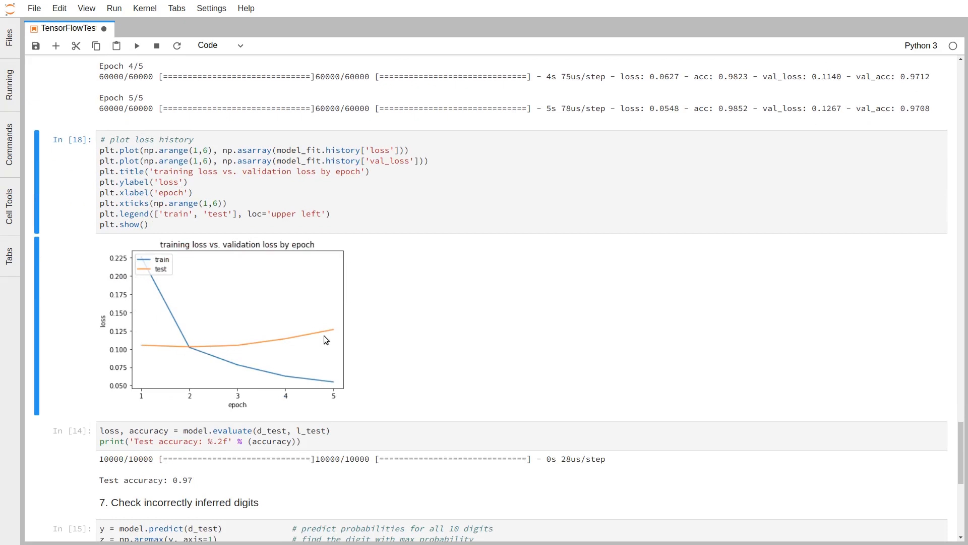
Step: Run the evaluate and predict cells, giving 0.97 accuracy and 292 misclassified digits
{"action": "scroll", "scroll_direction": "down", "scroll_amount": 3}
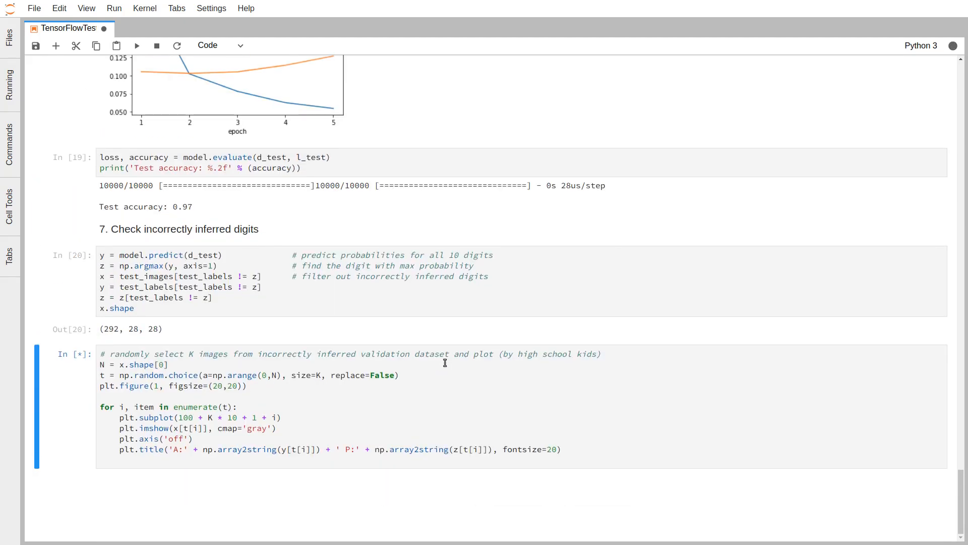
Step: Display eight random misclassified digits labelled with actual and predicted values, then edit the plotting cell
{"action": "left_click", "coordinate": [137, 45]}
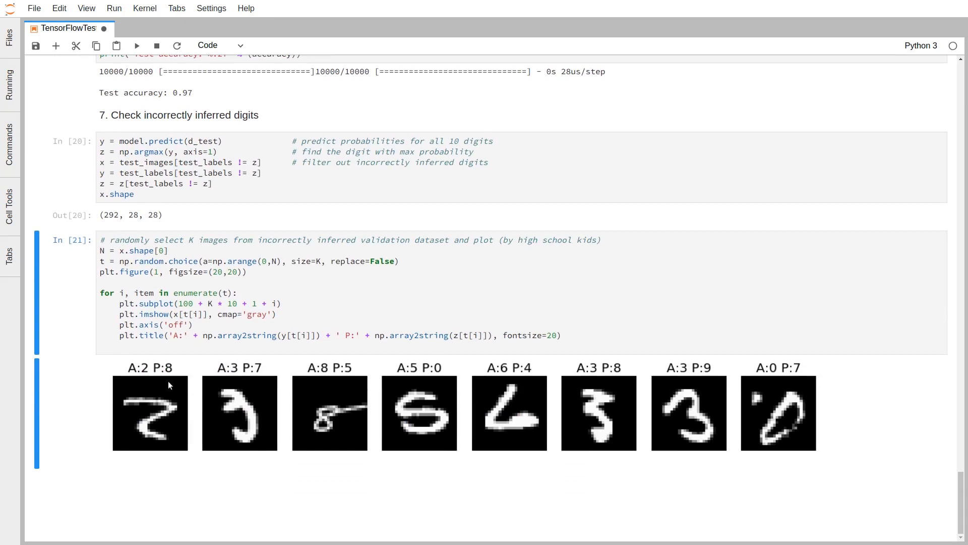
{"action": "mouse_move", "coordinate": [266, 358]}
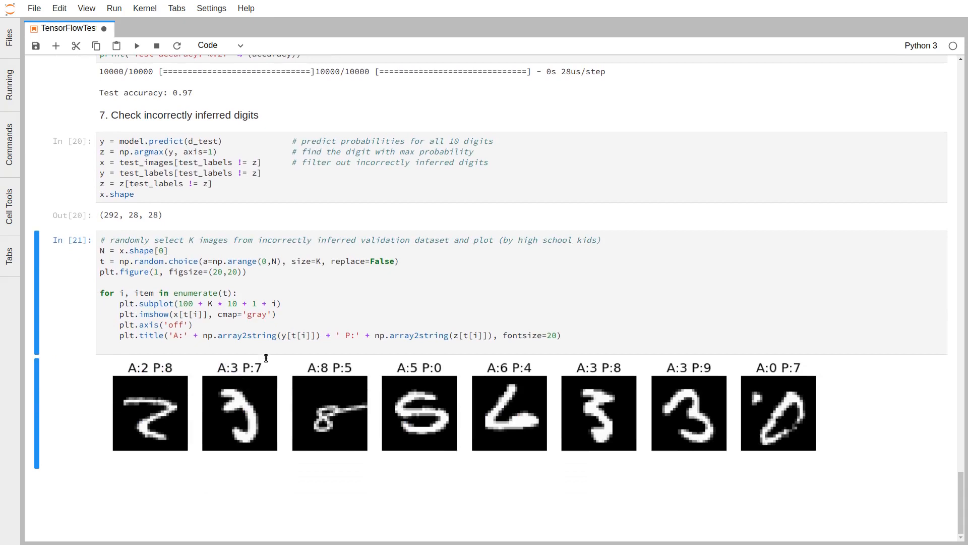
{"action": "mouse_move", "coordinate": [343, 371]}
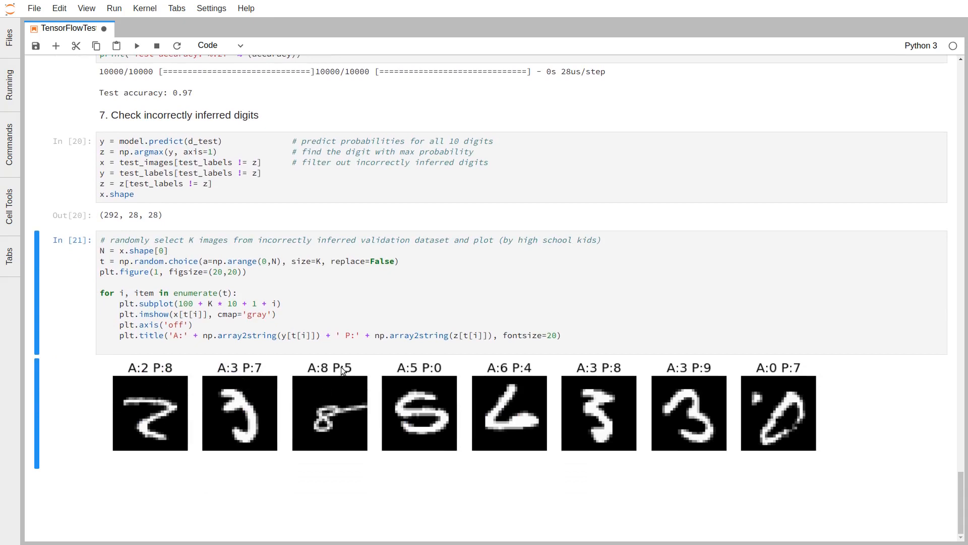
{"action": "mouse_move", "coordinate": [385, 416]}
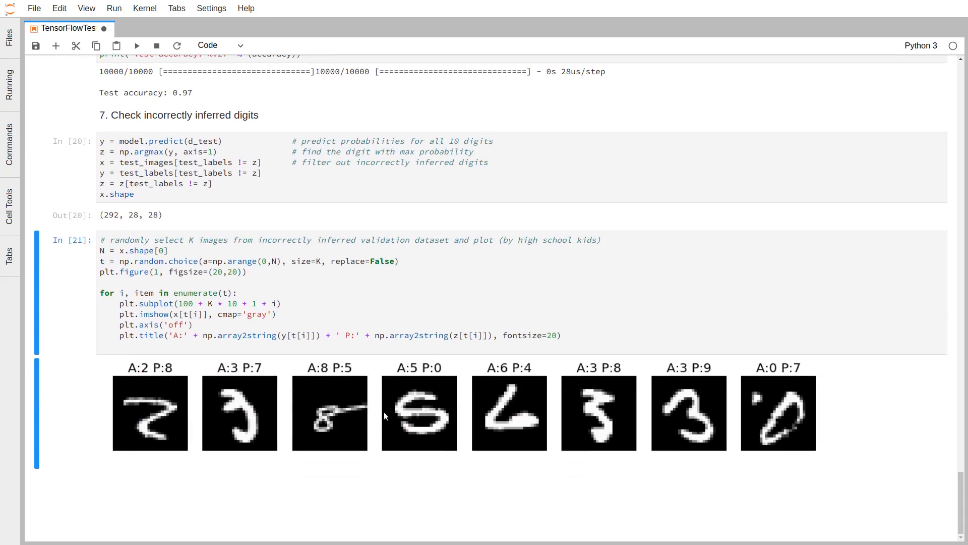
{"action": "mouse_move", "coordinate": [540, 345]}
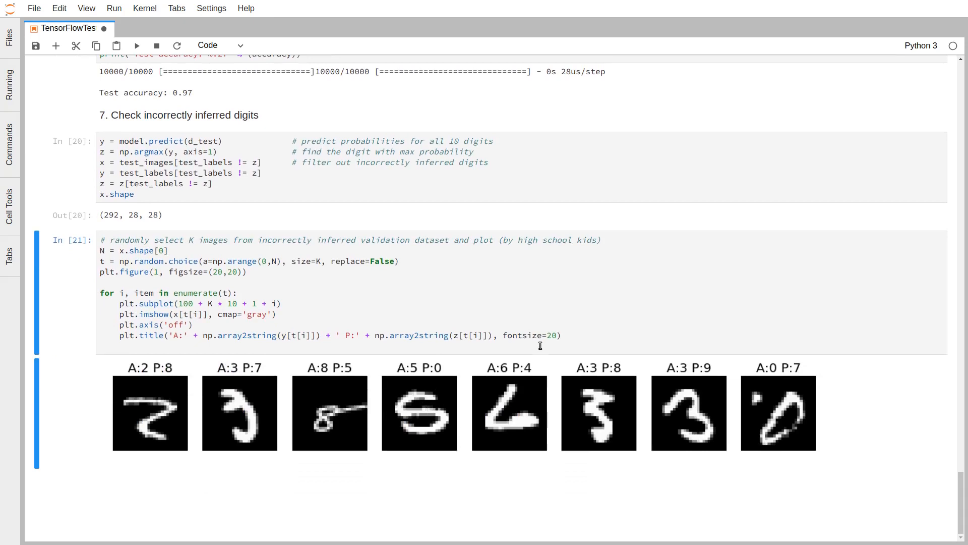
{"action": "mouse_move", "coordinate": [707, 406]}
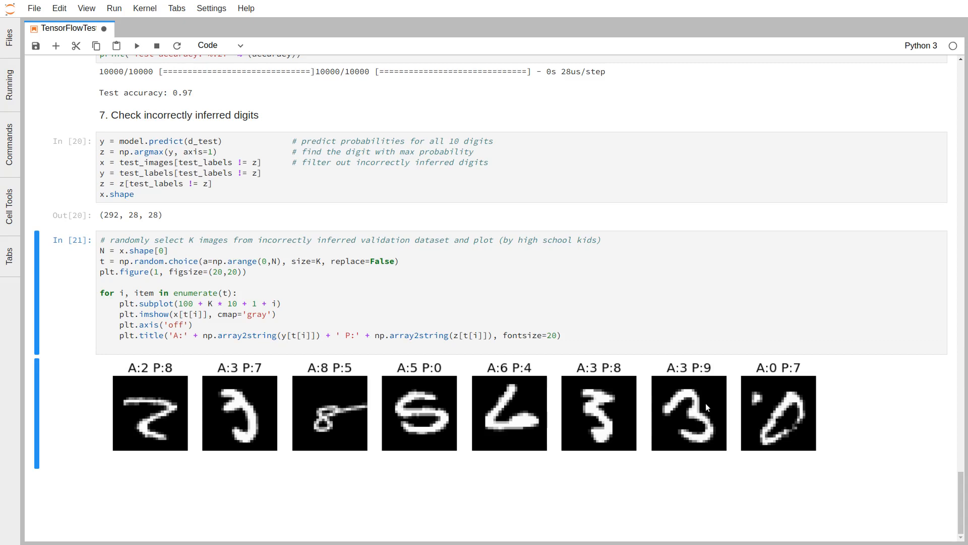
{"action": "left_click", "coordinate": [500, 308]}
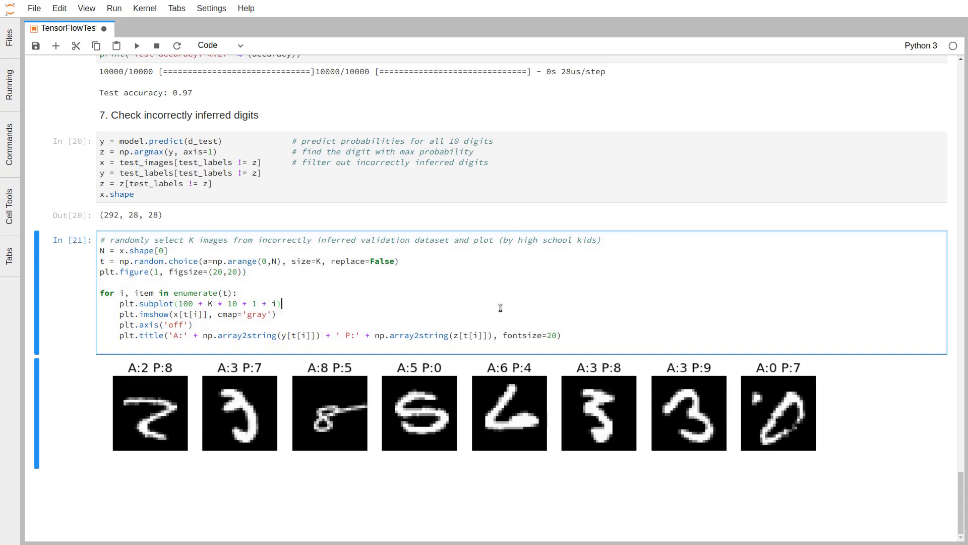
{"action": "mouse_move", "coordinate": [472, 291]}
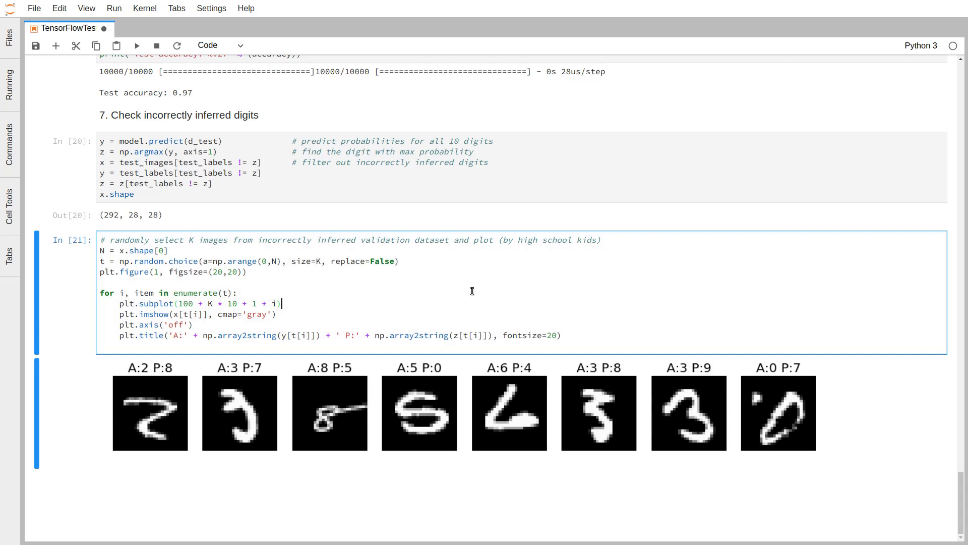
{"action": "mouse_move", "coordinate": [492, 309]}
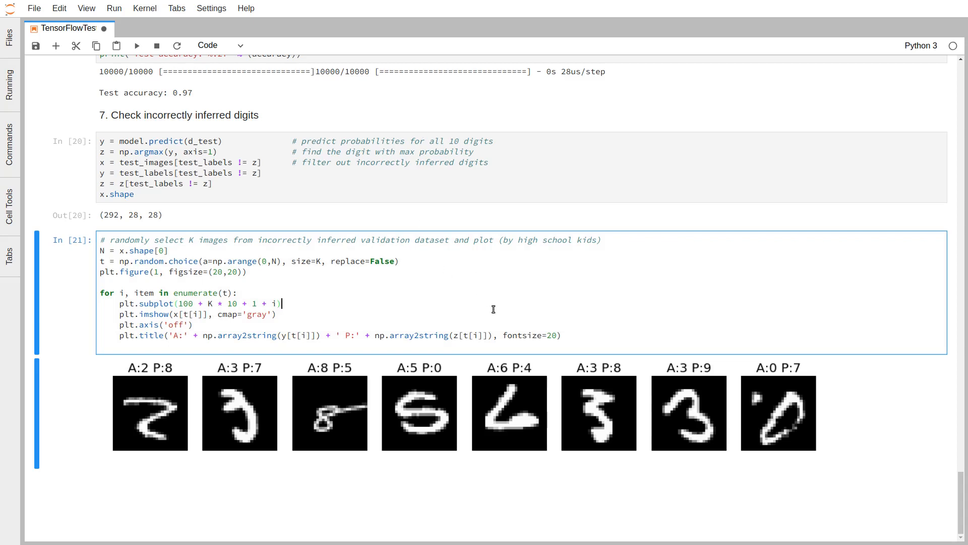